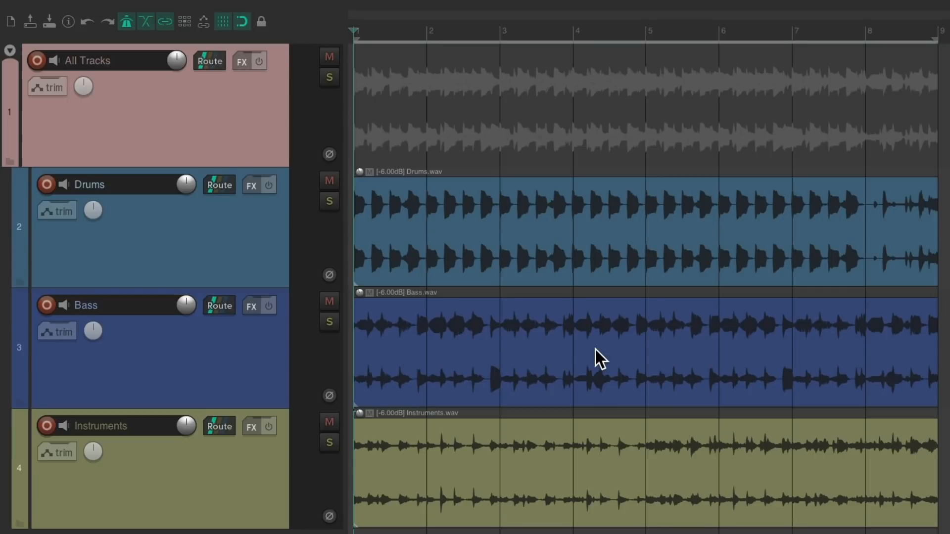
mouse_move(593, 351)
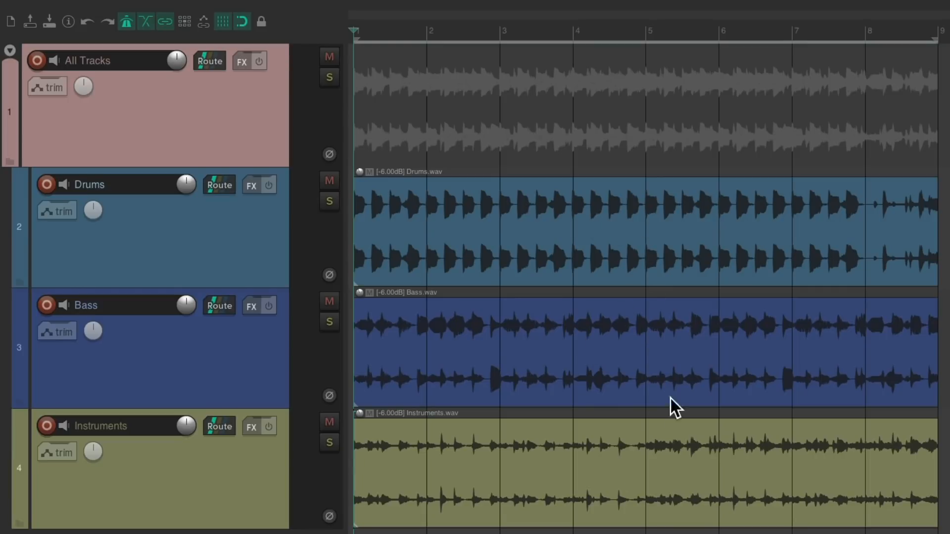
mouse_move(576, 95)
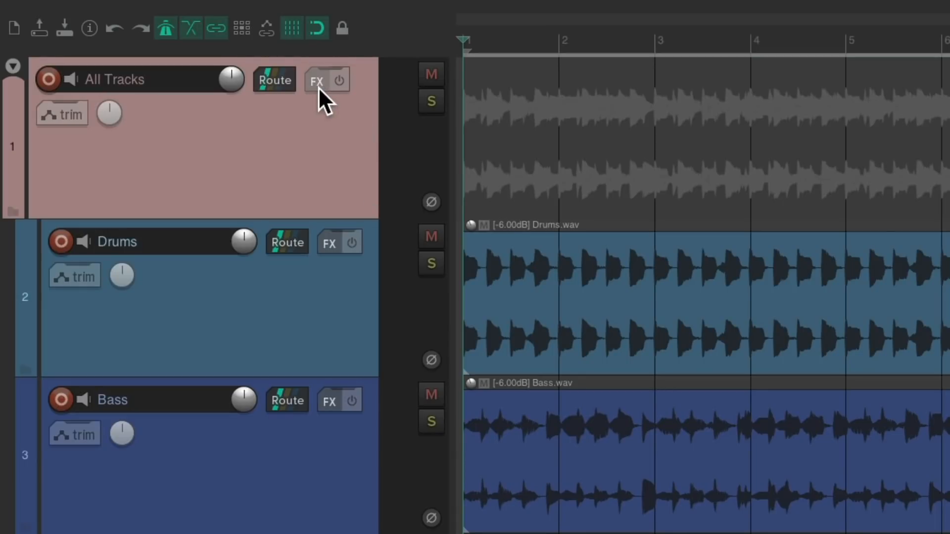
- Add Cockos ReaEQ to the All Tracks folder track from the Add FX browser
left_click(317, 80)
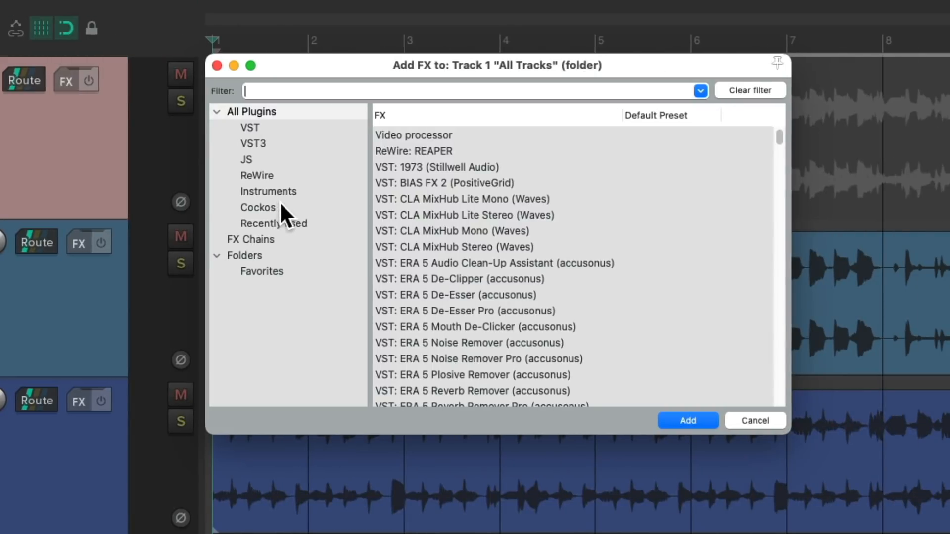
left_click(258, 207)
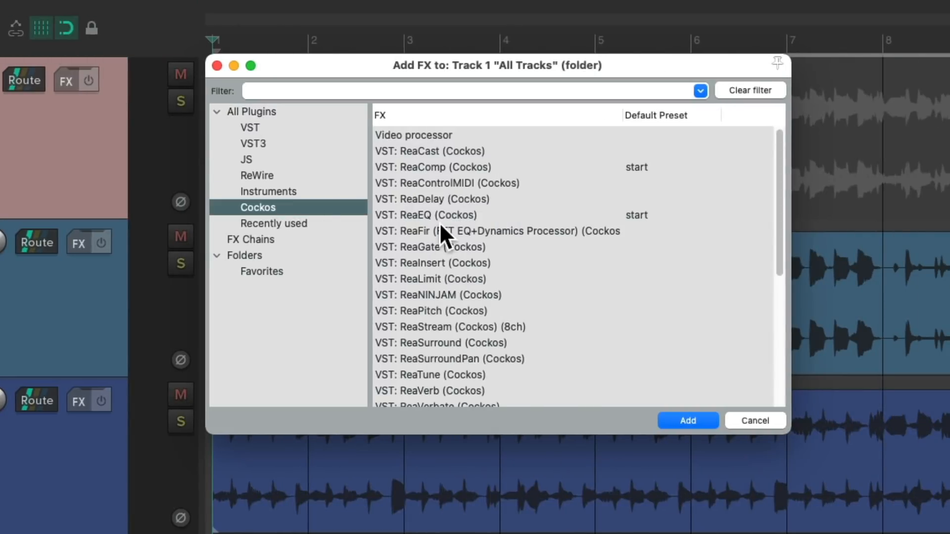
left_click(425, 215)
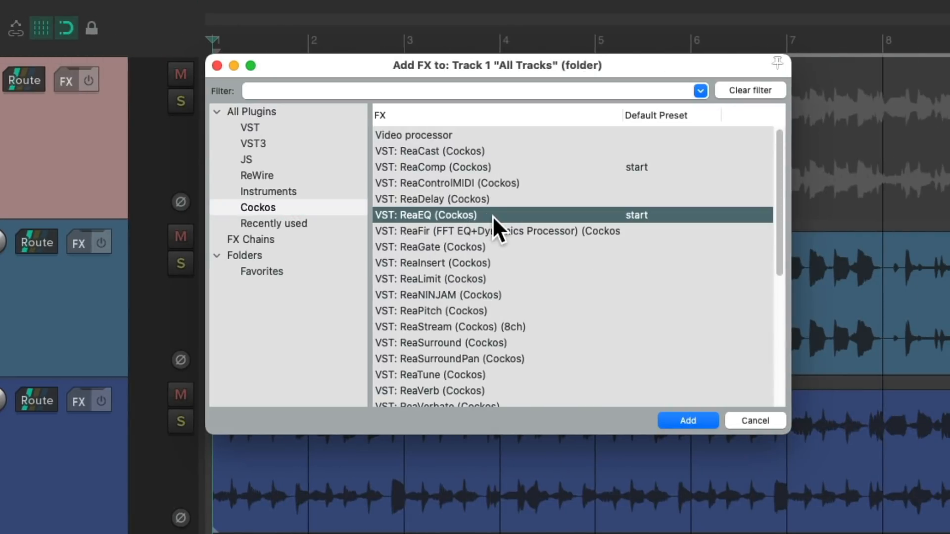
left_click(687, 421)
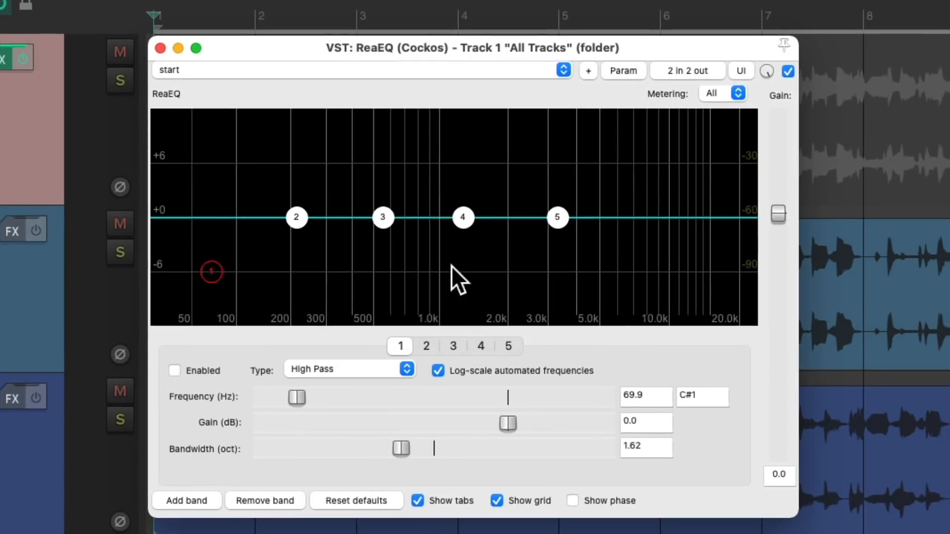
mouse_move(288, 508)
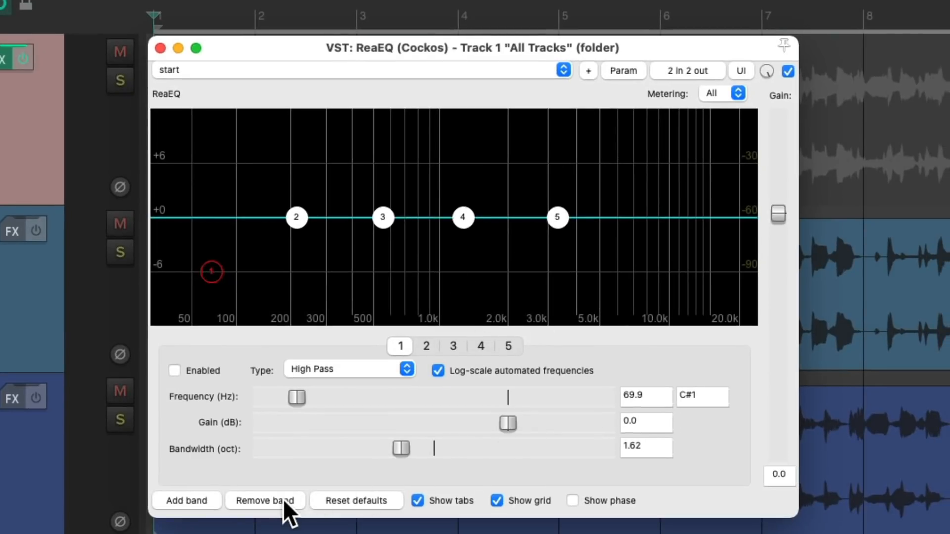
- Strip ReaEQ to one band and make it a high-pass filter near 72 Hz
left_click(266, 501)
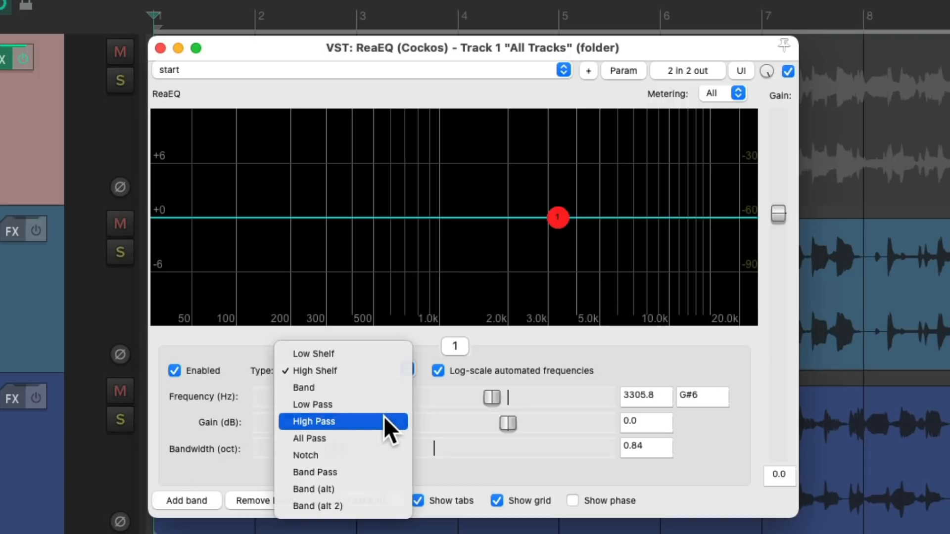
left_click(314, 422)
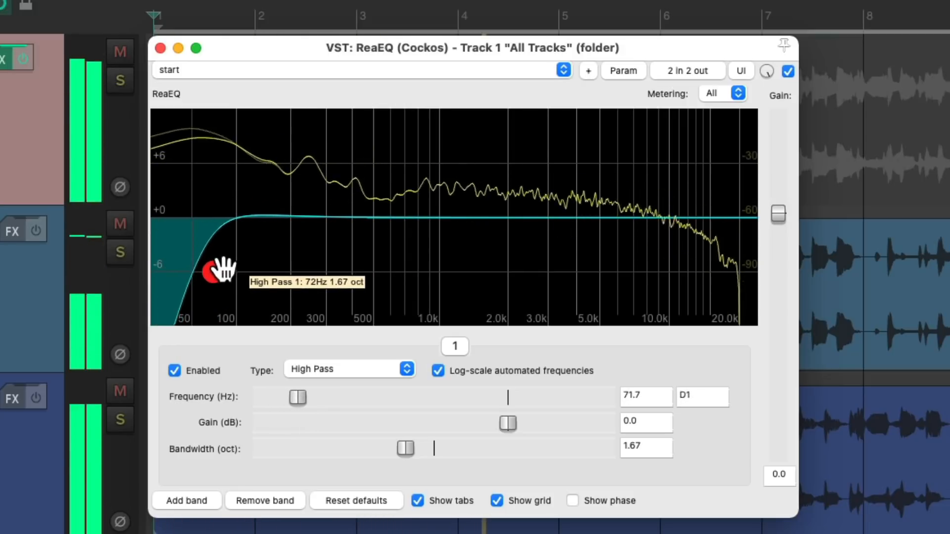
mouse_move(330, 294)
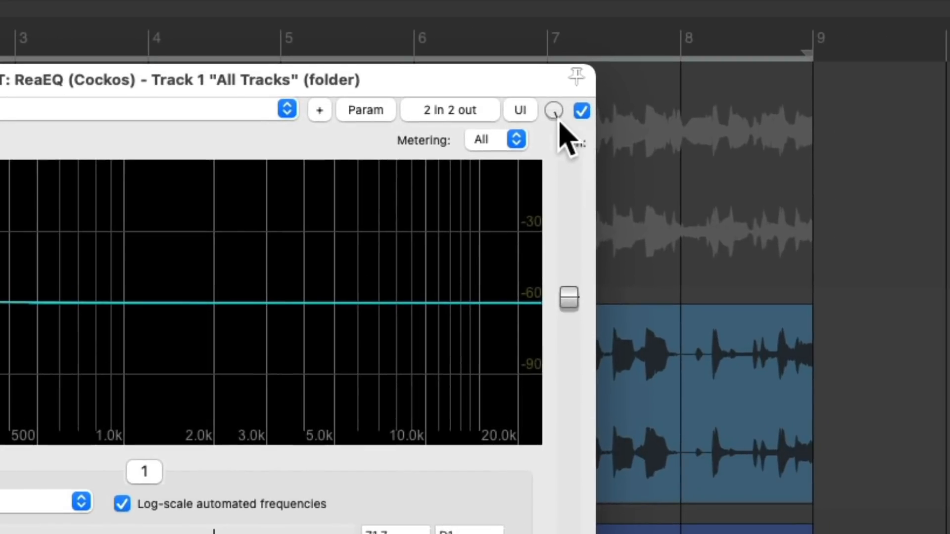
mouse_move(562, 137)
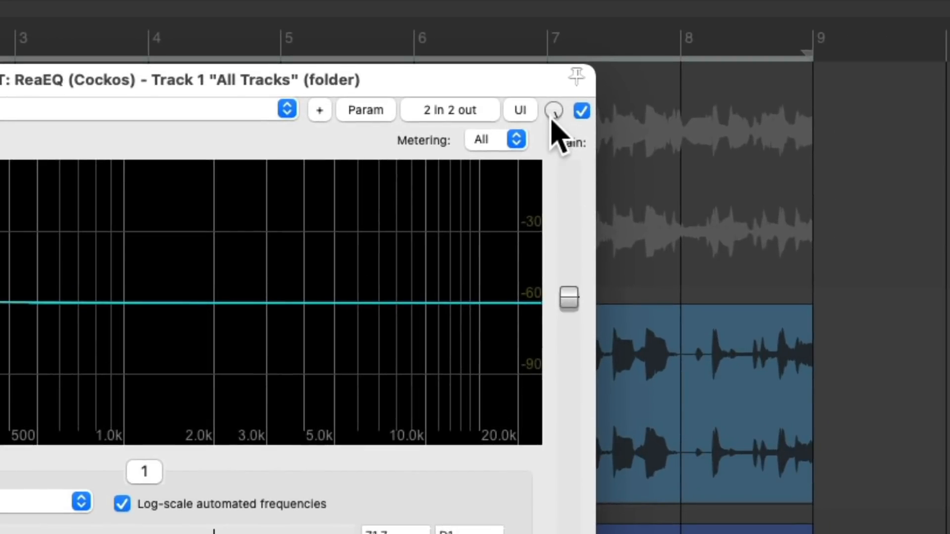
mouse_move(552, 111)
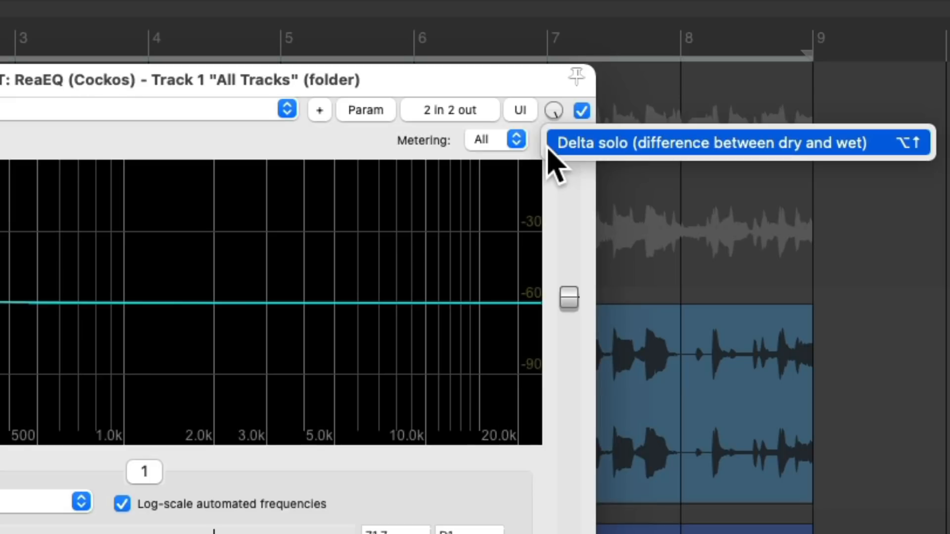
mouse_move(582, 167)
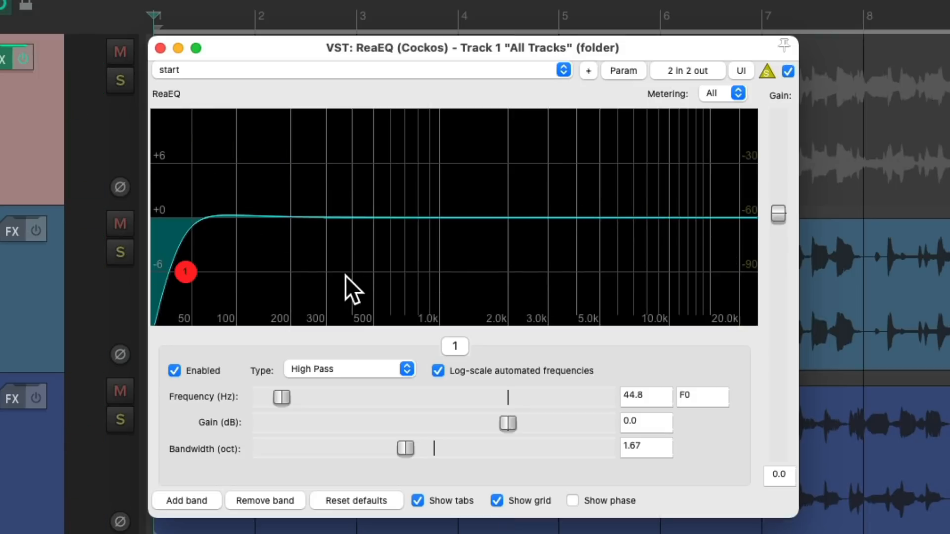
mouse_move(312, 288)
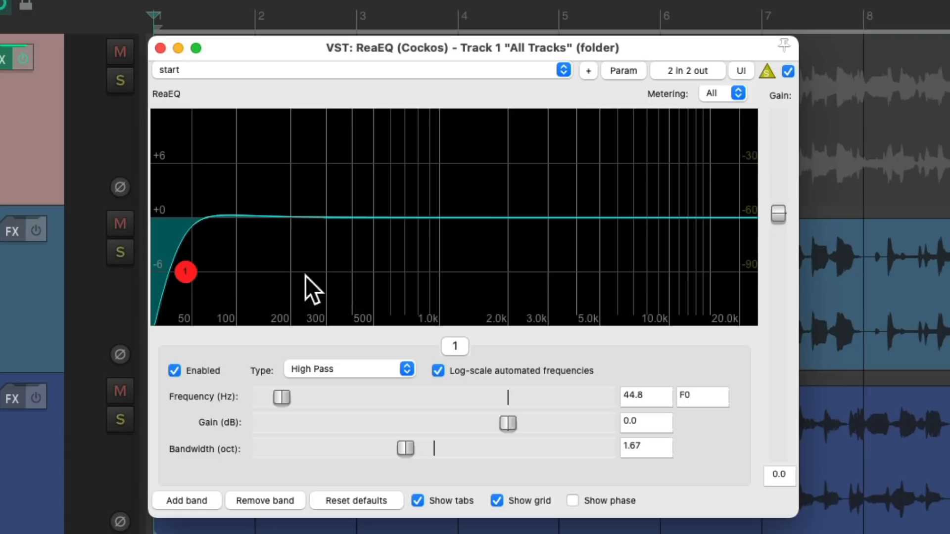
mouse_move(233, 285)
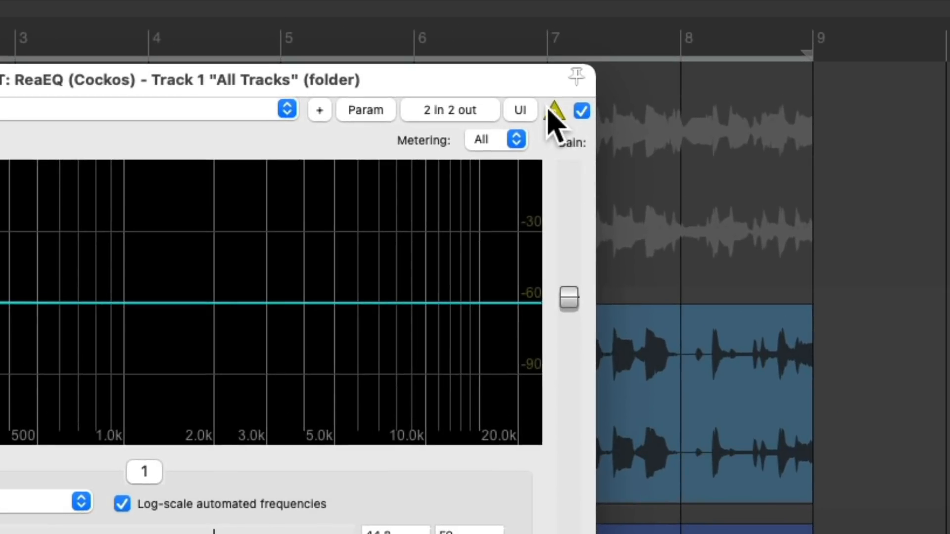
- Toggle delta solo on and off to audition the removed lows, ending with it off
left_click(552, 110)
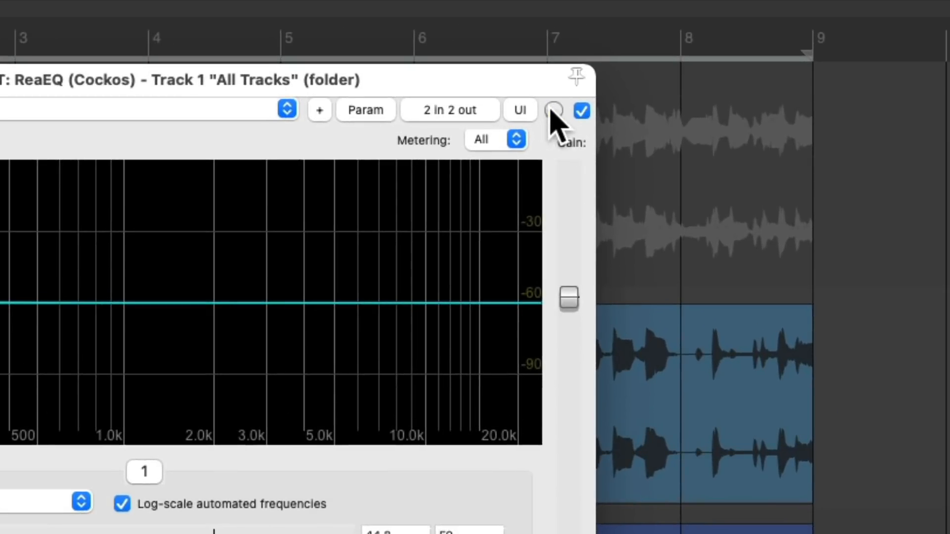
mouse_move(563, 160)
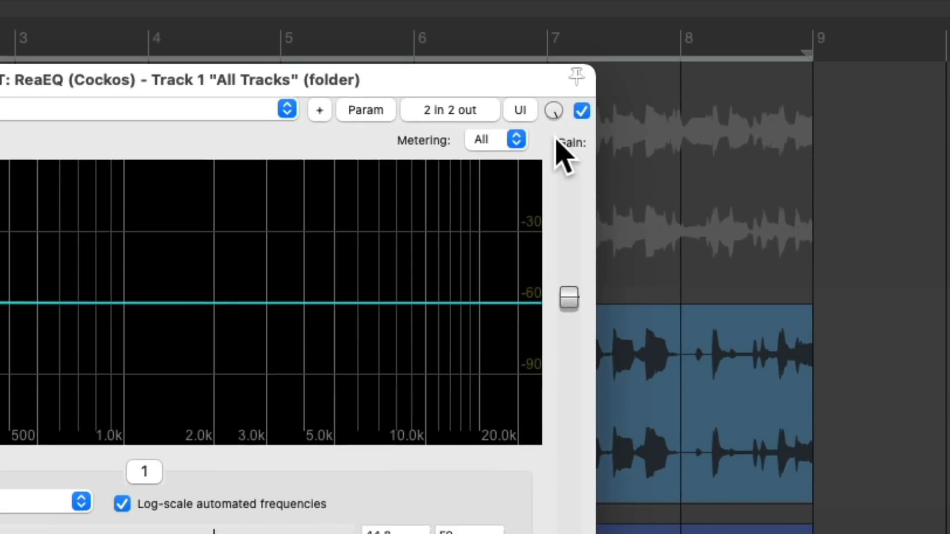
left_click(552, 111)
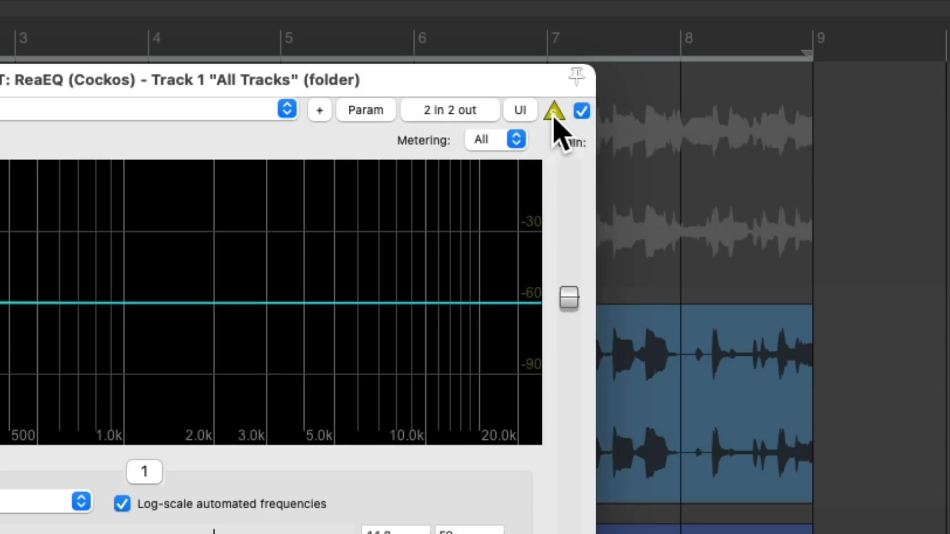
left_click(553, 111)
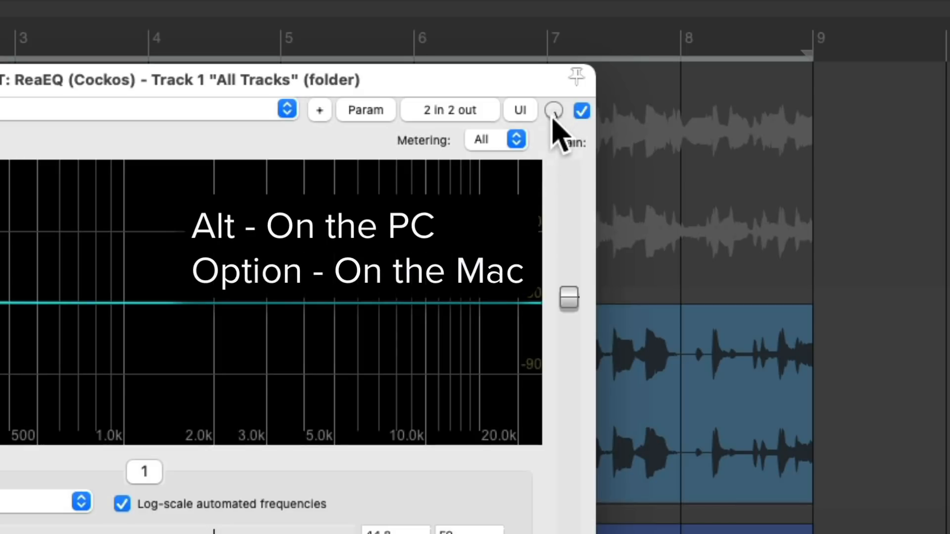
left_click(553, 109)
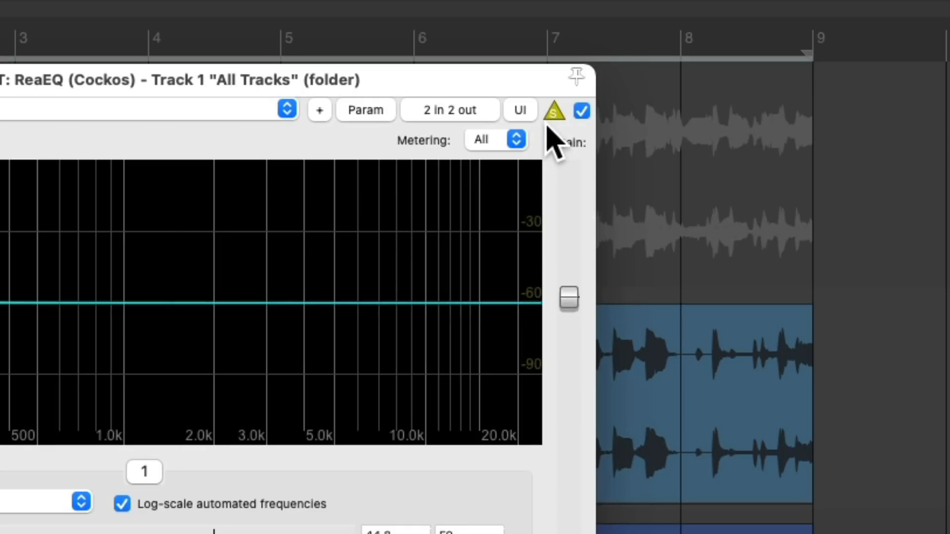
left_click(552, 111)
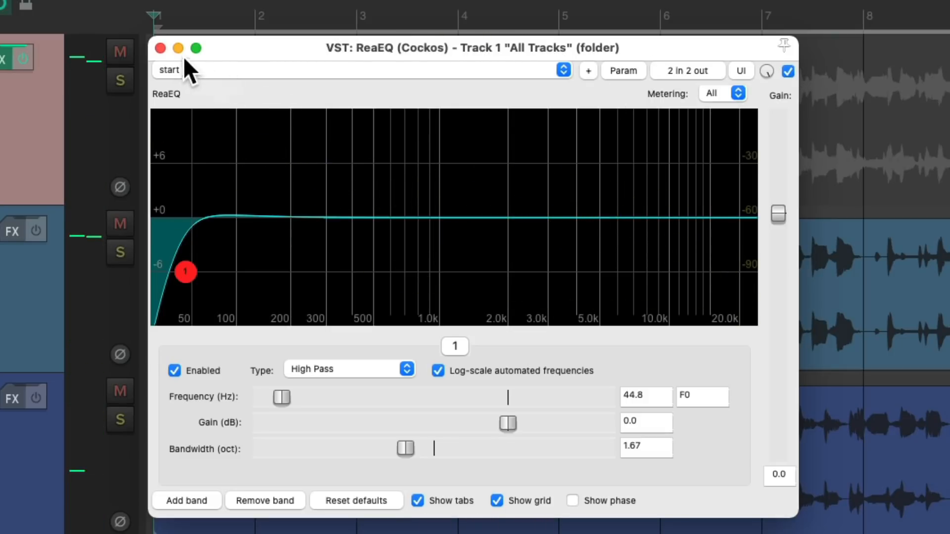
- Close ReaEQ, solo Drums and browse Cockos plugins in its Add FX list for ReaComp
left_click(158, 47)
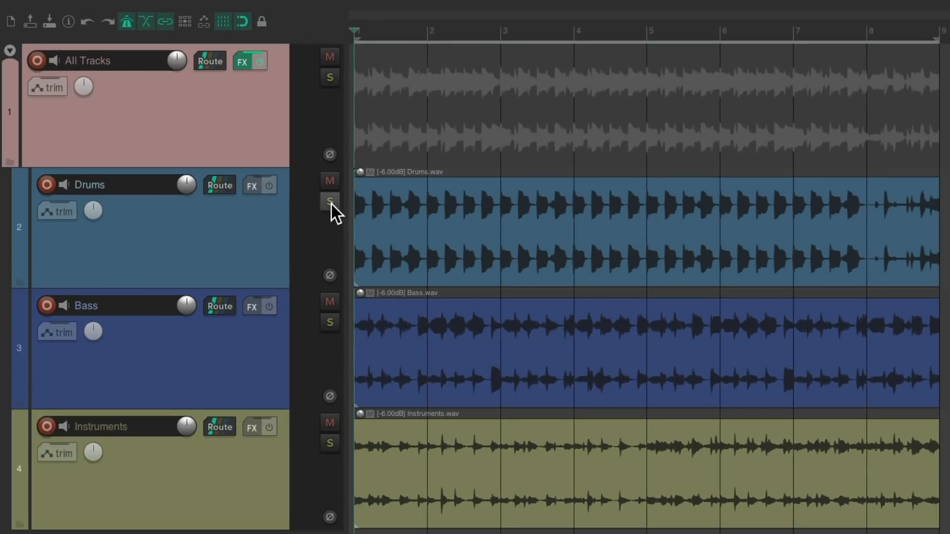
left_click(329, 201)
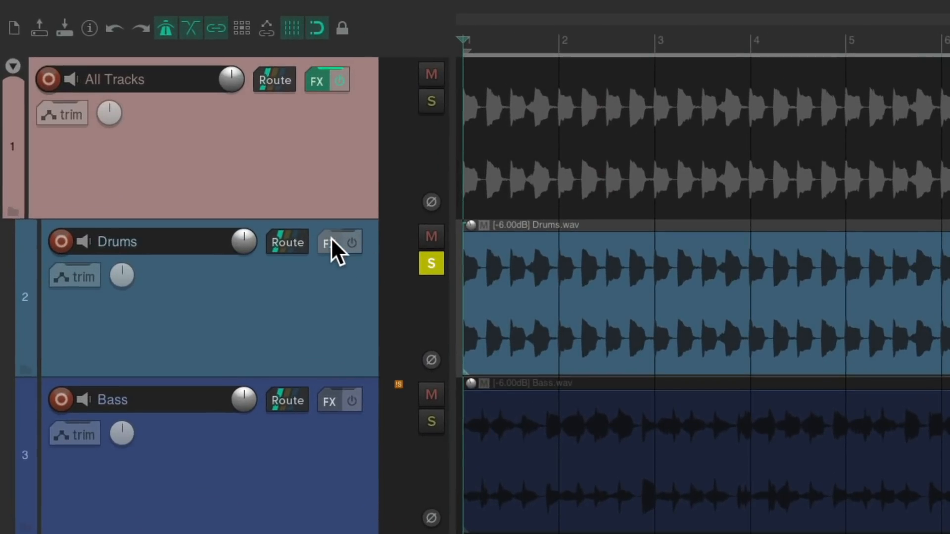
left_click(328, 244)
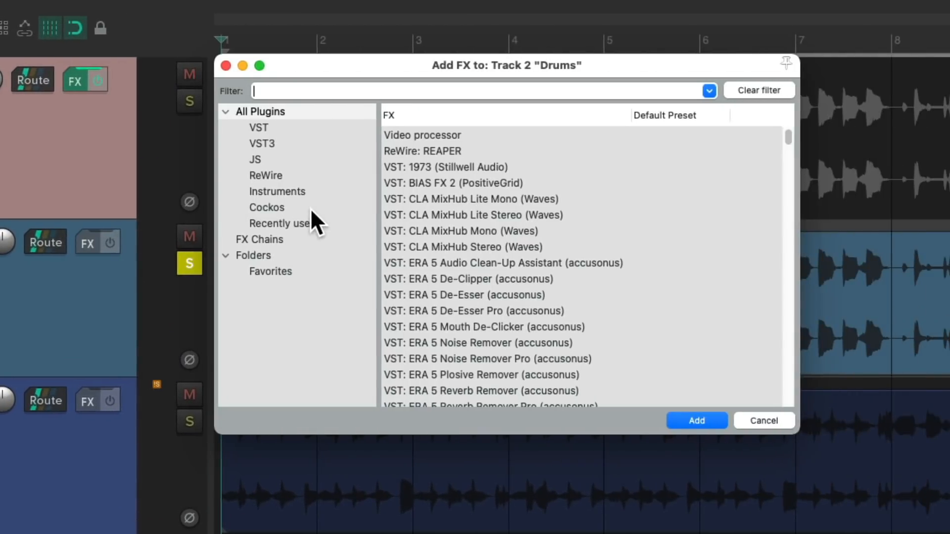
left_click(266, 207)
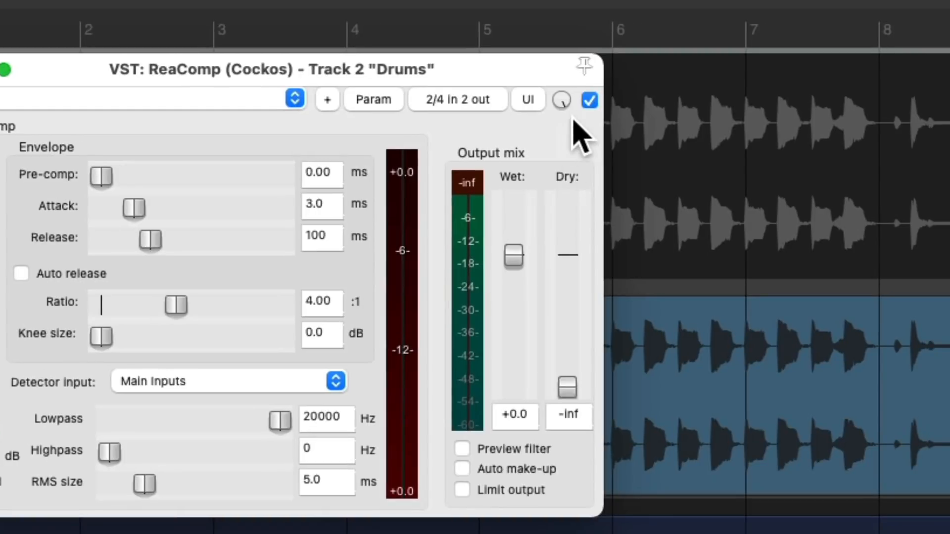
mouse_move(582, 134)
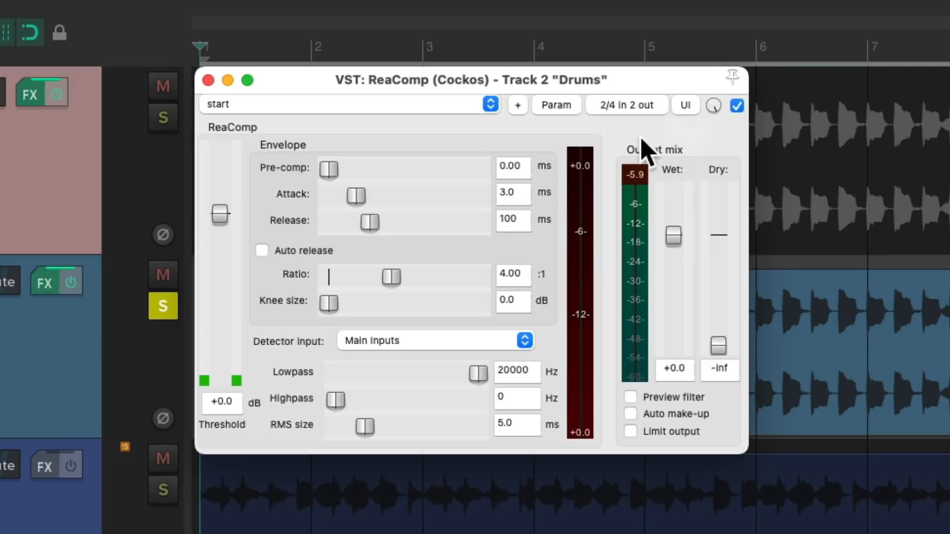
mouse_move(221, 227)
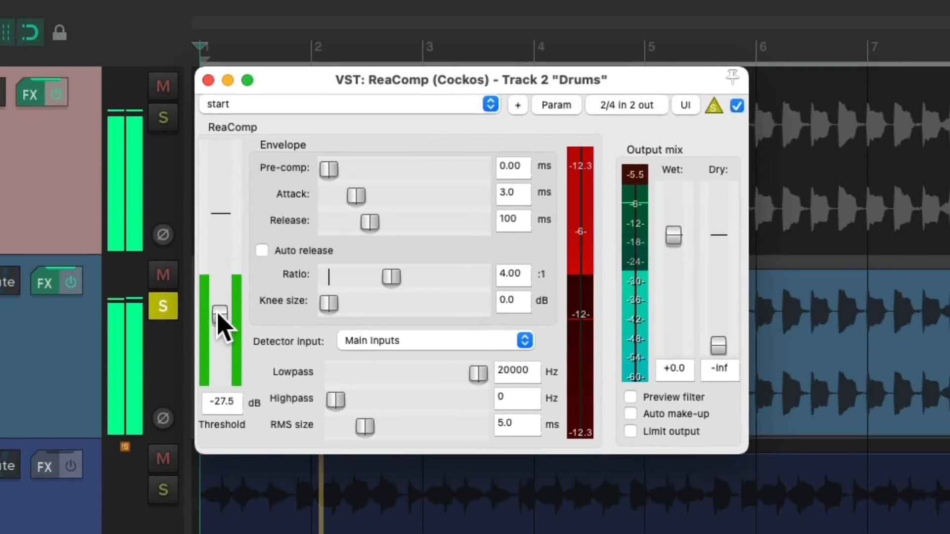
- Set the Drums ReaComp threshold near -18 dB, bypass-compare it, then close the window
left_click_drag(219, 311, 220, 276)
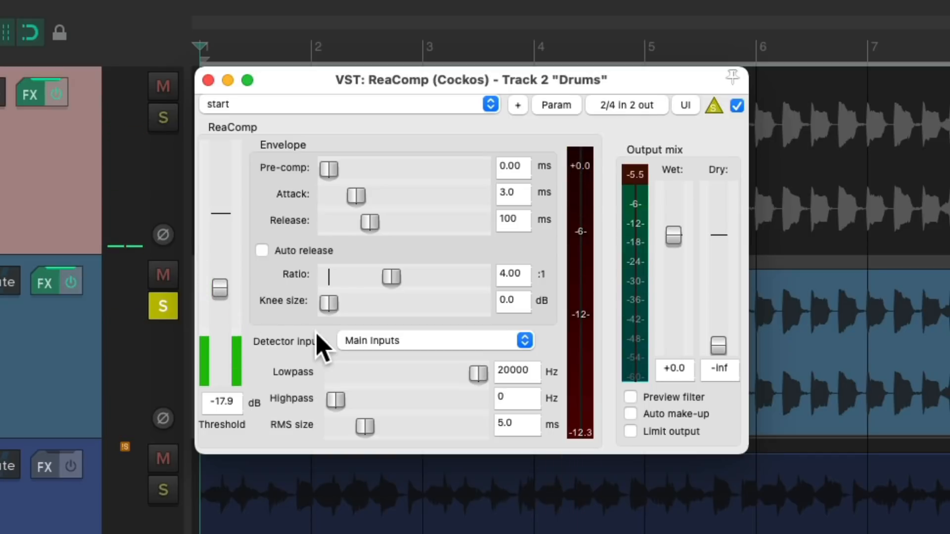
mouse_move(435, 405)
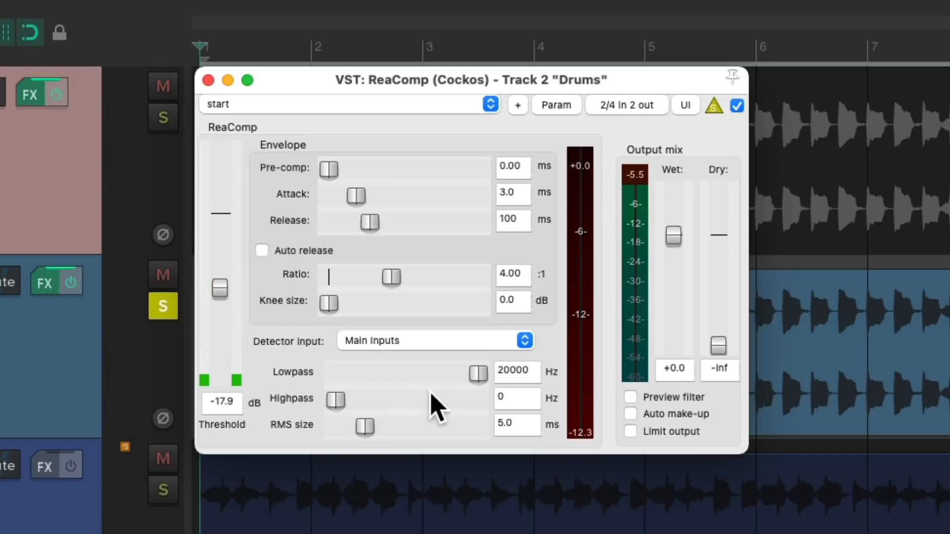
mouse_move(424, 412)
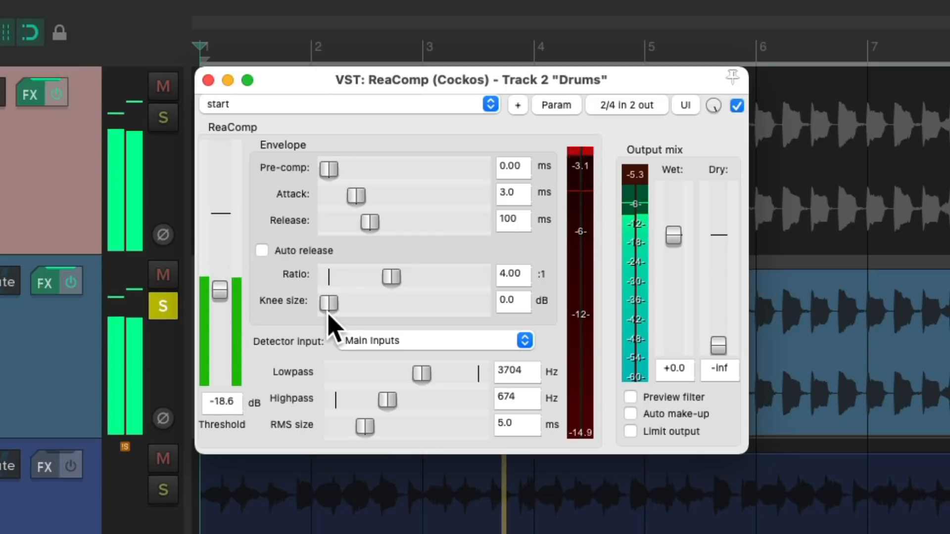
left_click(737, 106)
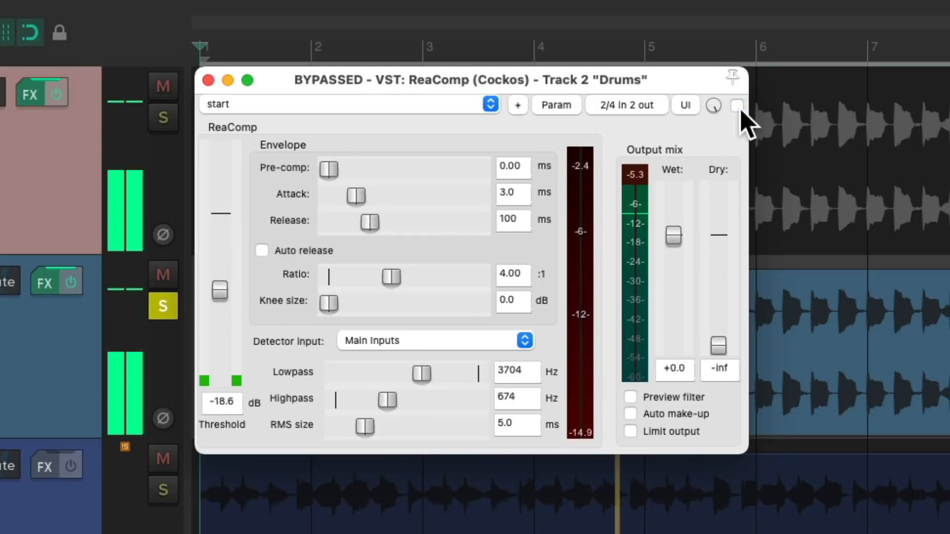
left_click(737, 105)
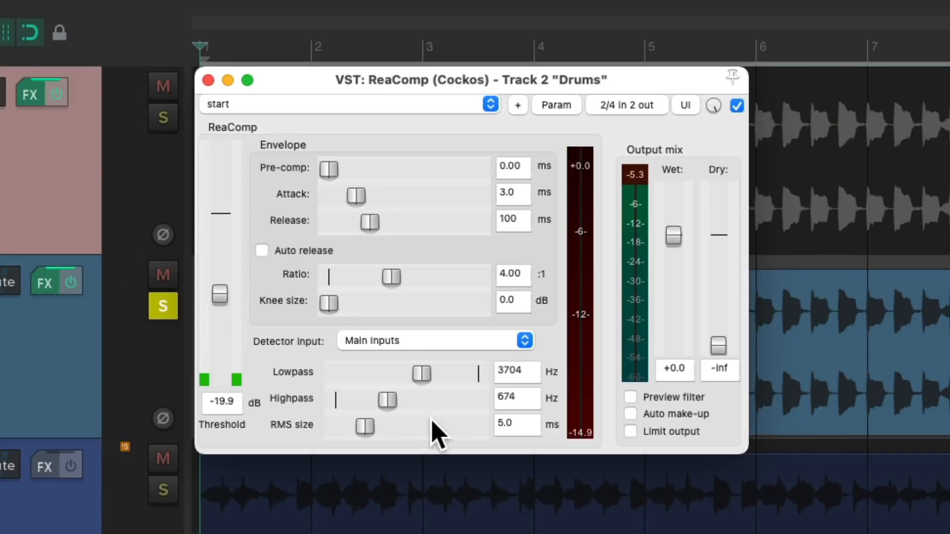
mouse_move(731, 118)
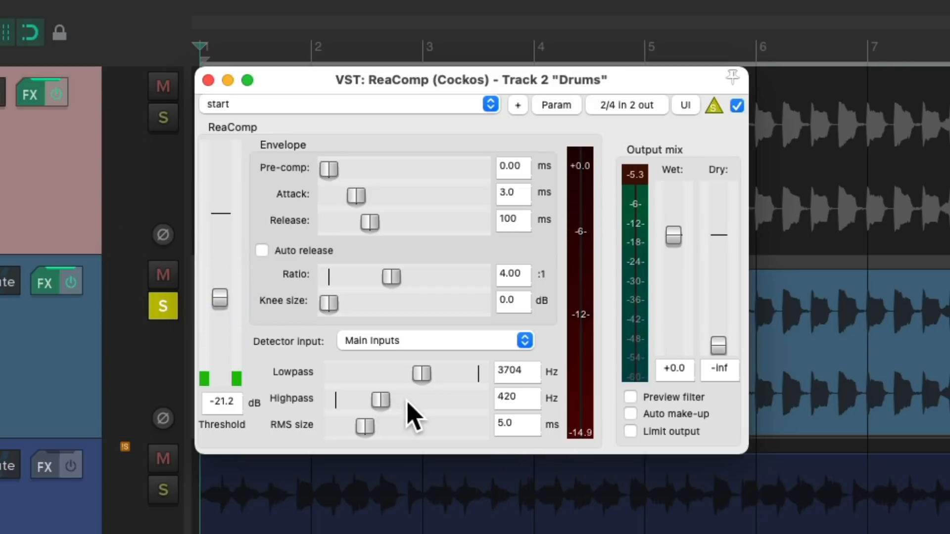
mouse_move(437, 388)
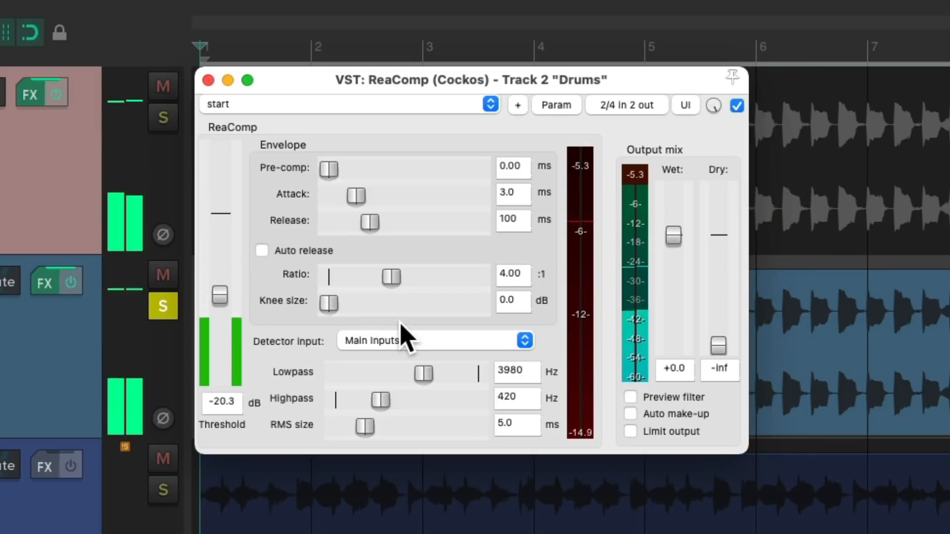
left_click(208, 79)
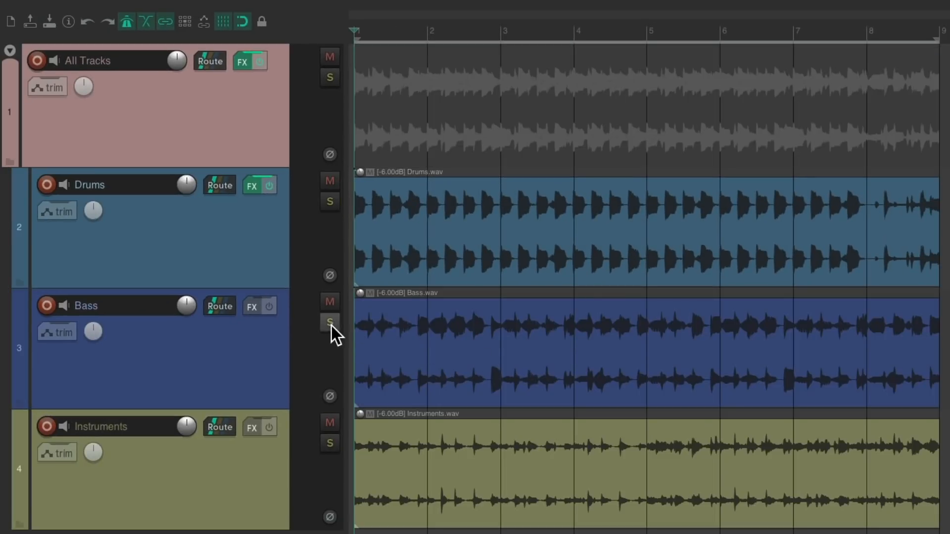
- Solo Bass and load Waves CLA MixHub Stereo onto it
left_click(331, 322)
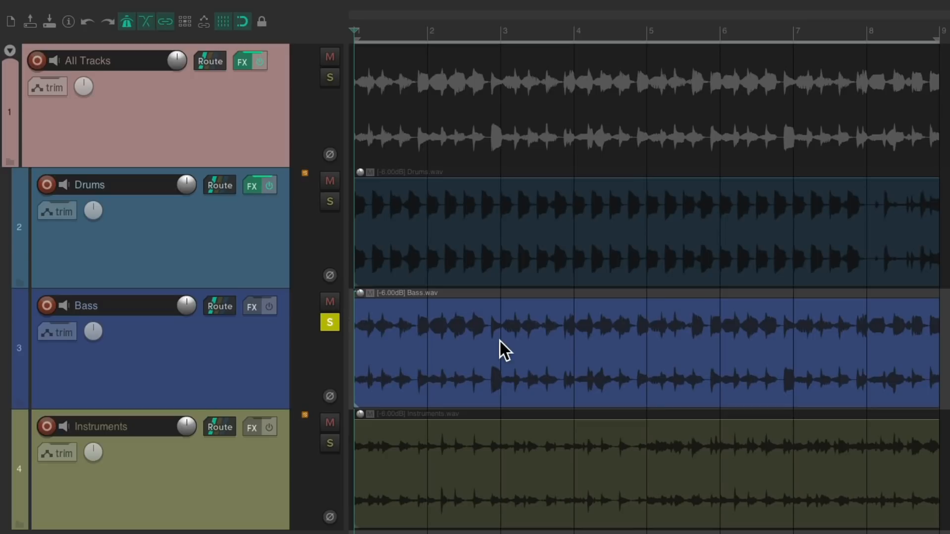
left_click(252, 305)
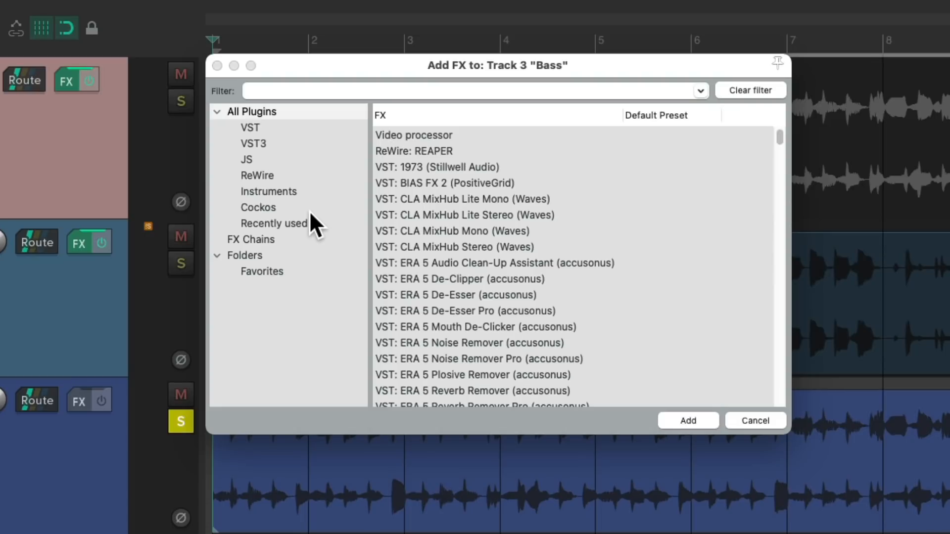
left_click(453, 247)
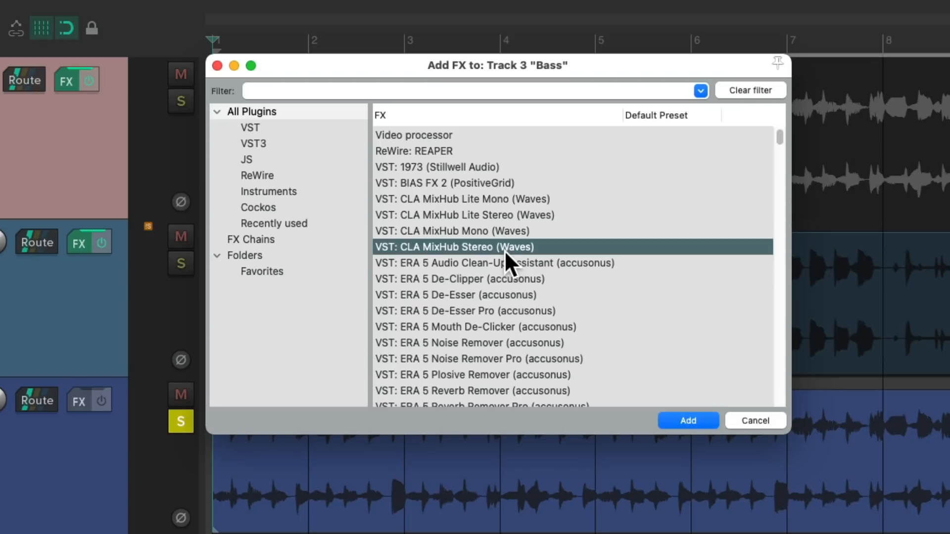
left_click(688, 421)
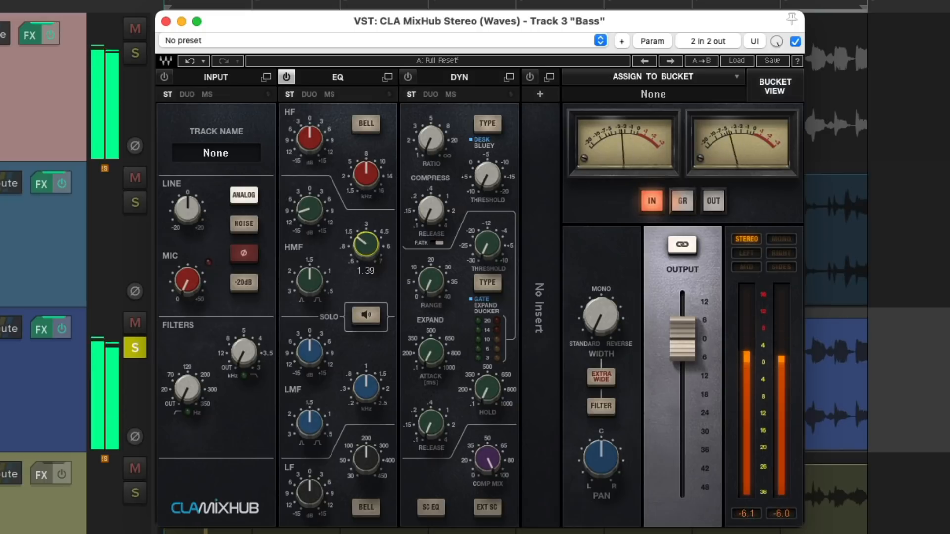
- Cut the MixHub EQ band about 3 dB and sweep it to settle near 3.43 kHz
left_click_drag(306, 208, 305, 217)
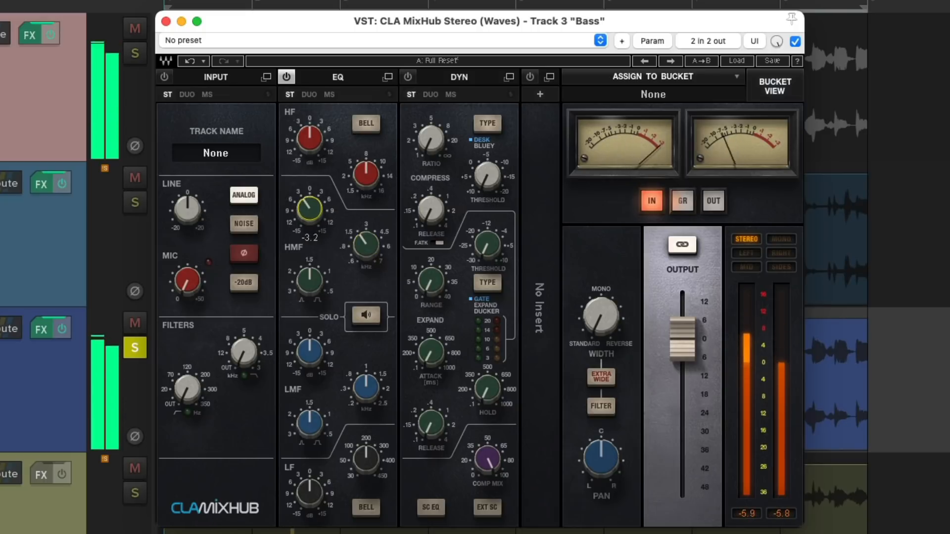
mouse_move(391, 269)
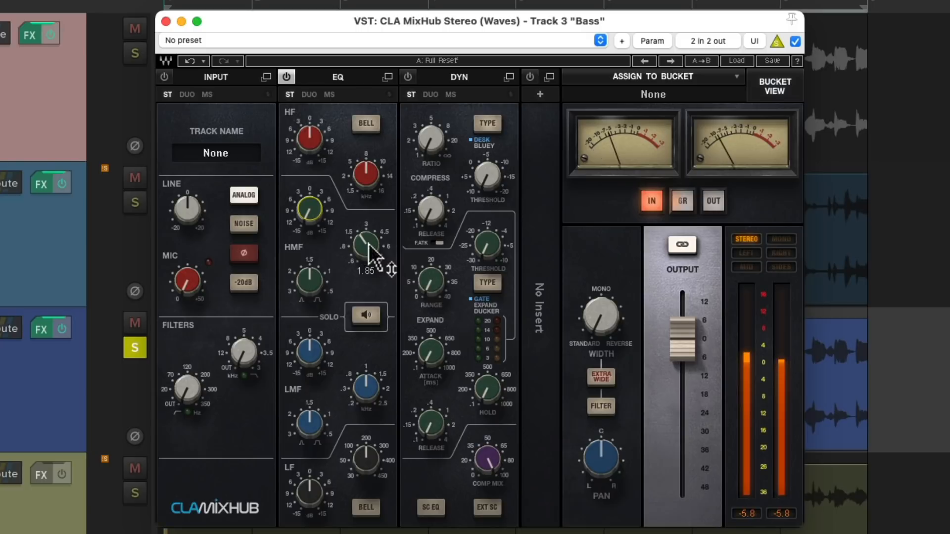
left_click_drag(365, 246, 365, 218)
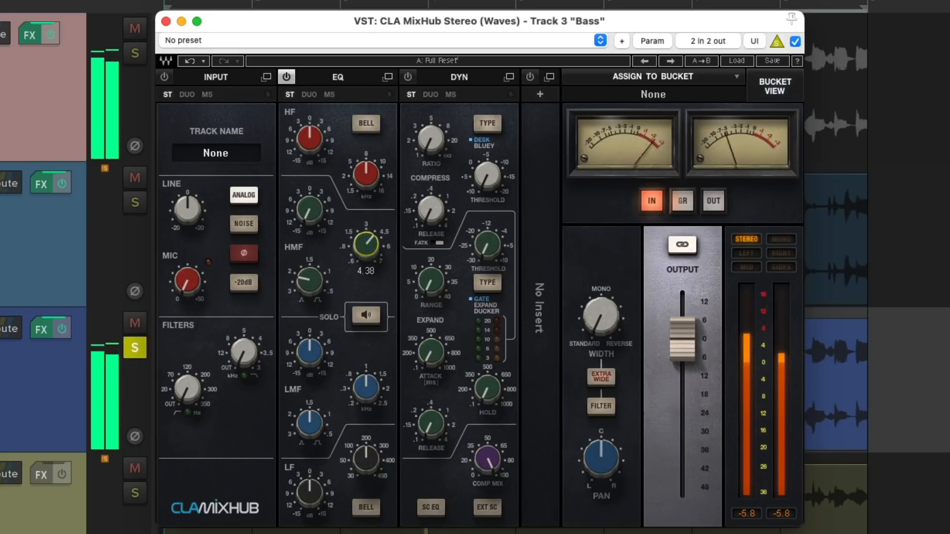
left_click_drag(364, 247, 369, 240)
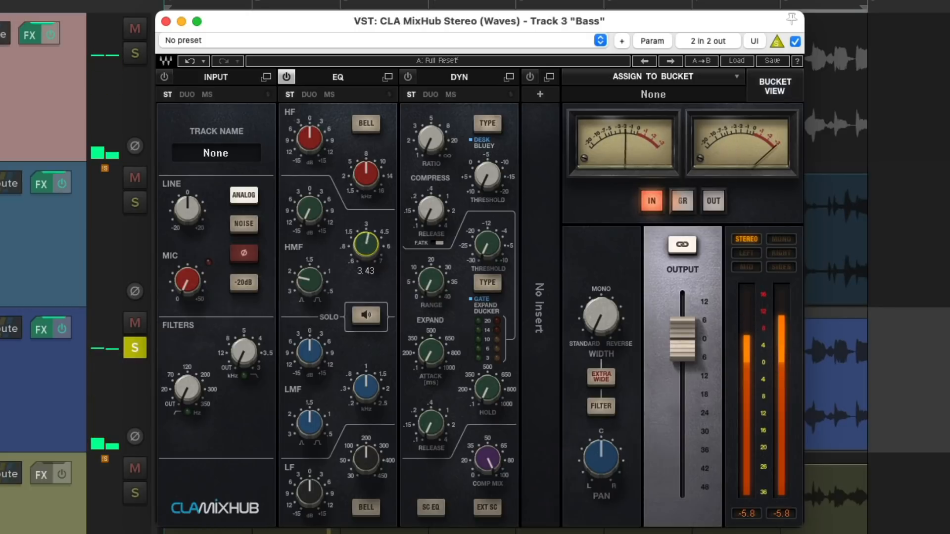
left_click_drag(365, 248, 365, 236)
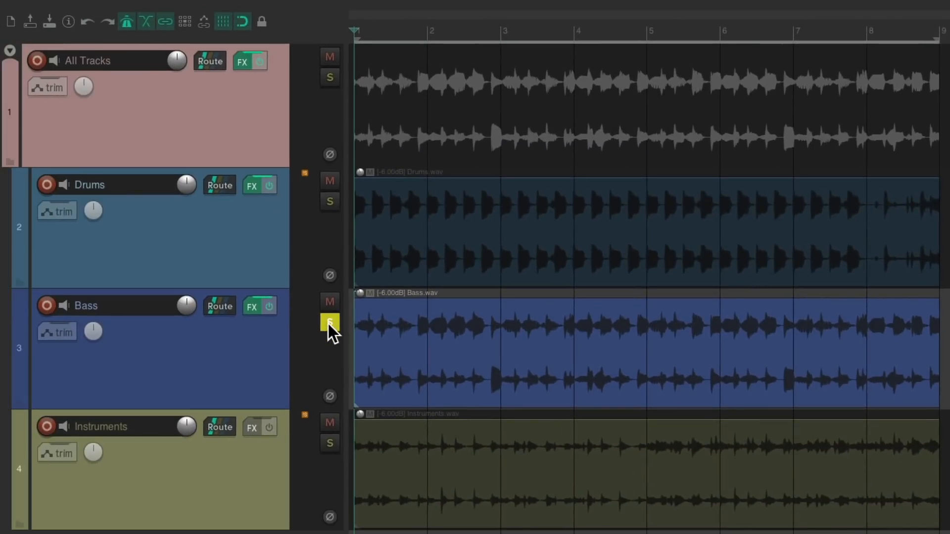
- Move the solo from Bass to Instruments and open the Instruments ReaEQ
left_click(330, 322)
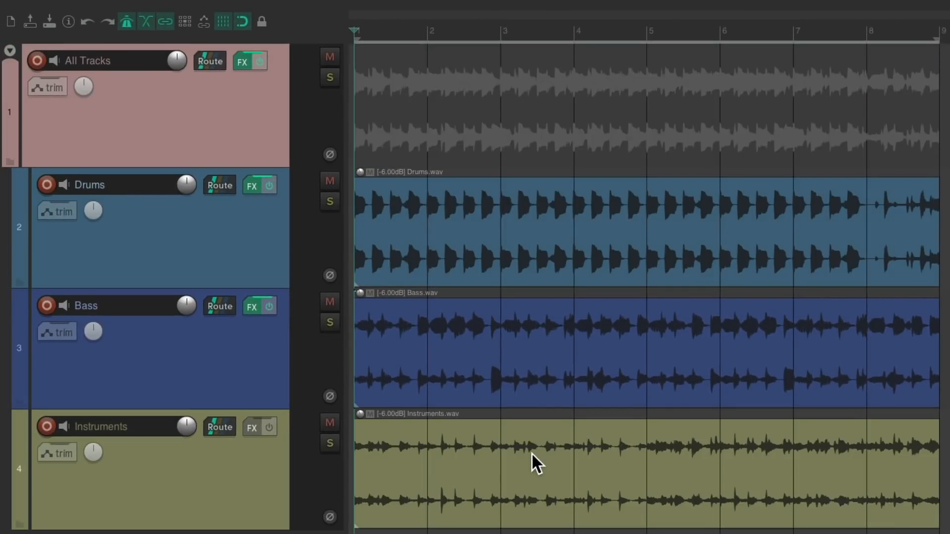
left_click(331, 443)
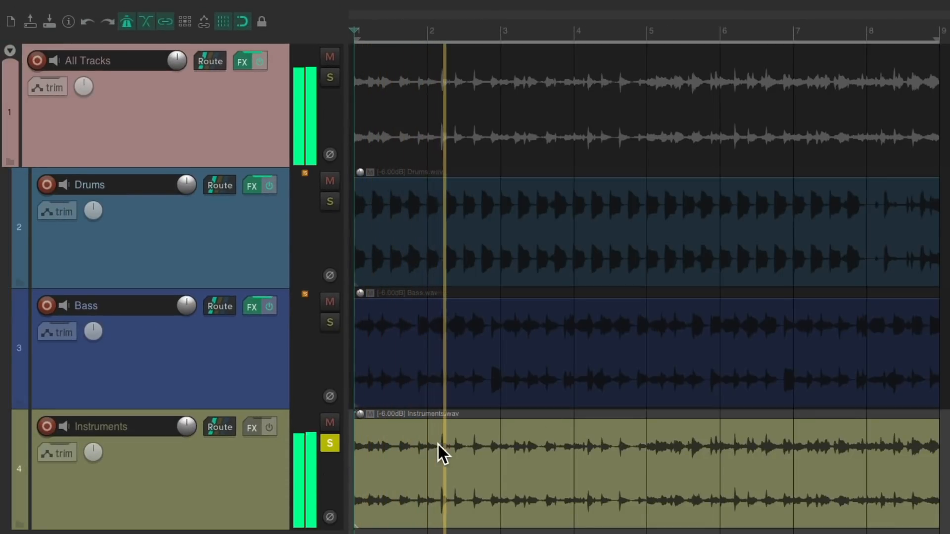
left_click(329, 444)
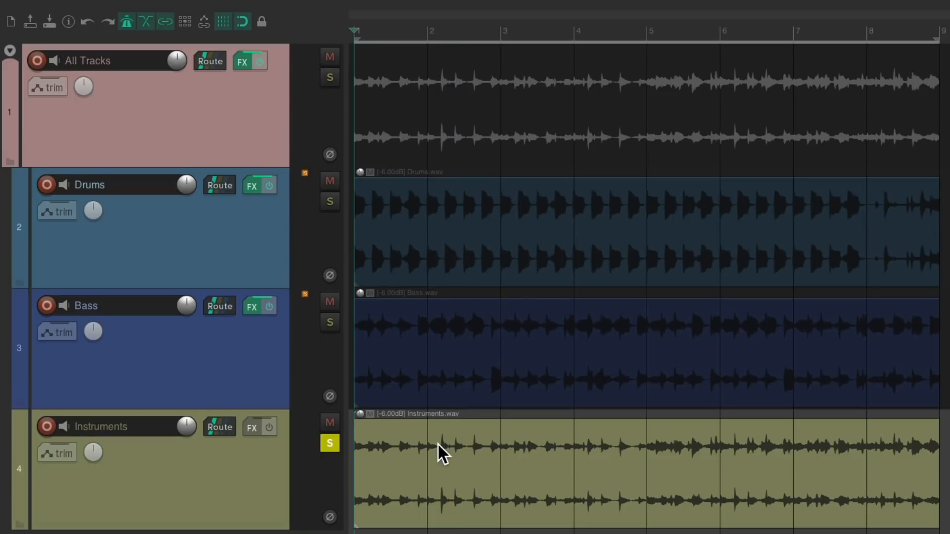
left_click(269, 428)
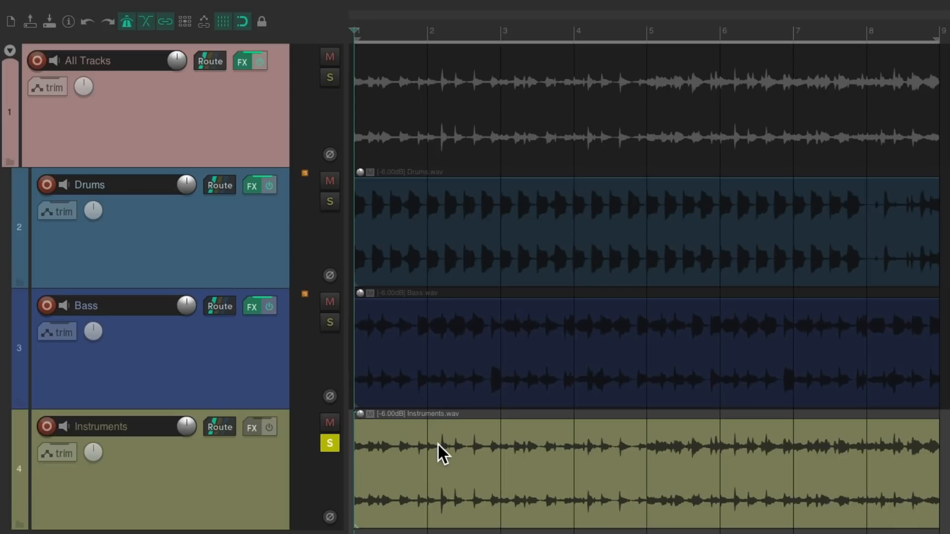
left_click(251, 428)
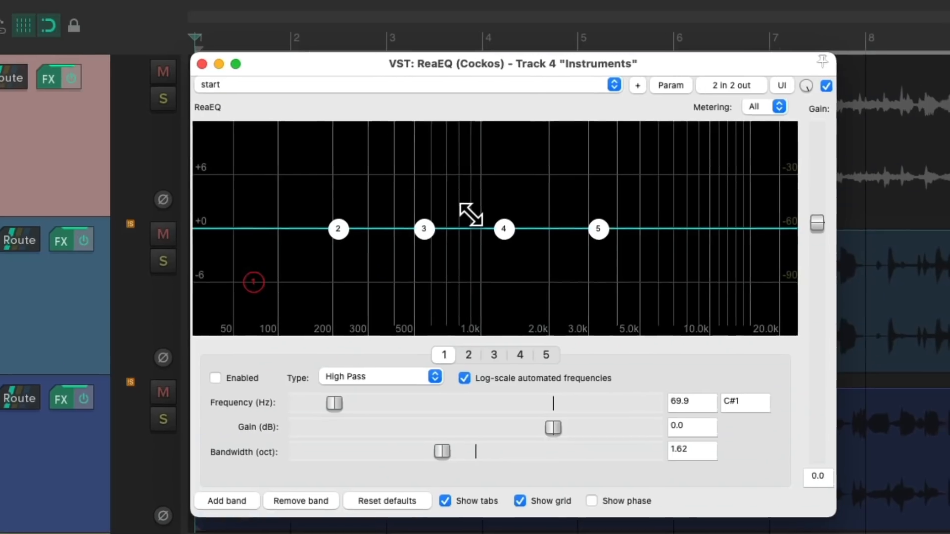
- Strip the Instruments ReaEQ to one band set to Low Pass near 2.65 kHz
left_click(258, 492)
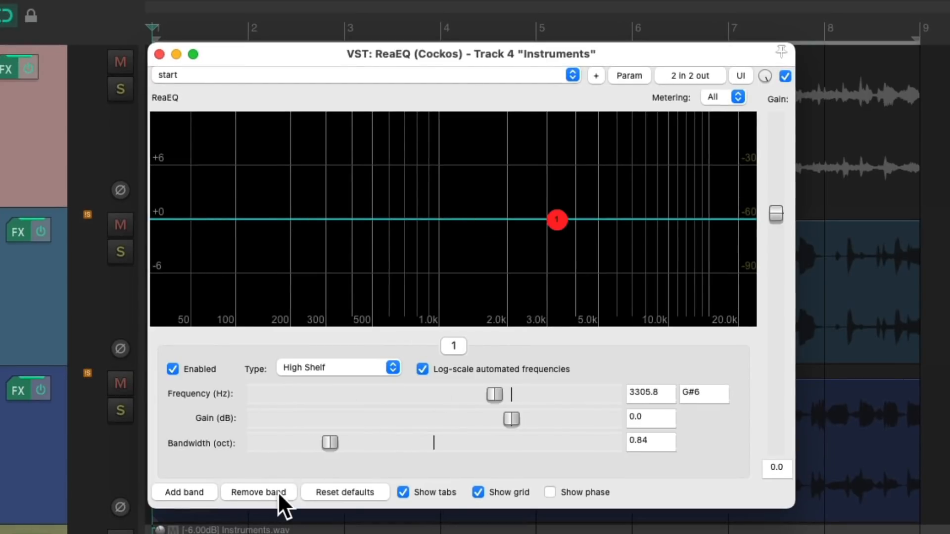
mouse_move(394, 391)
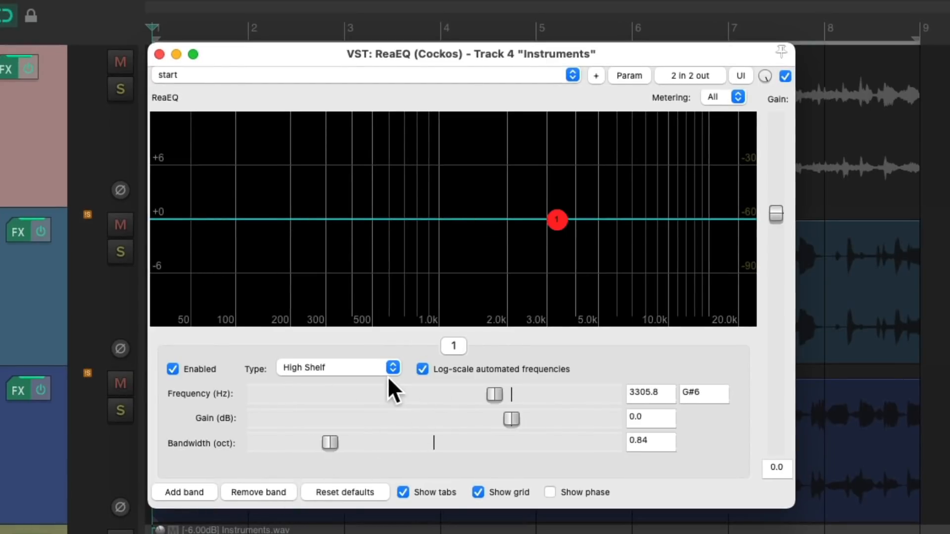
left_click(392, 367)
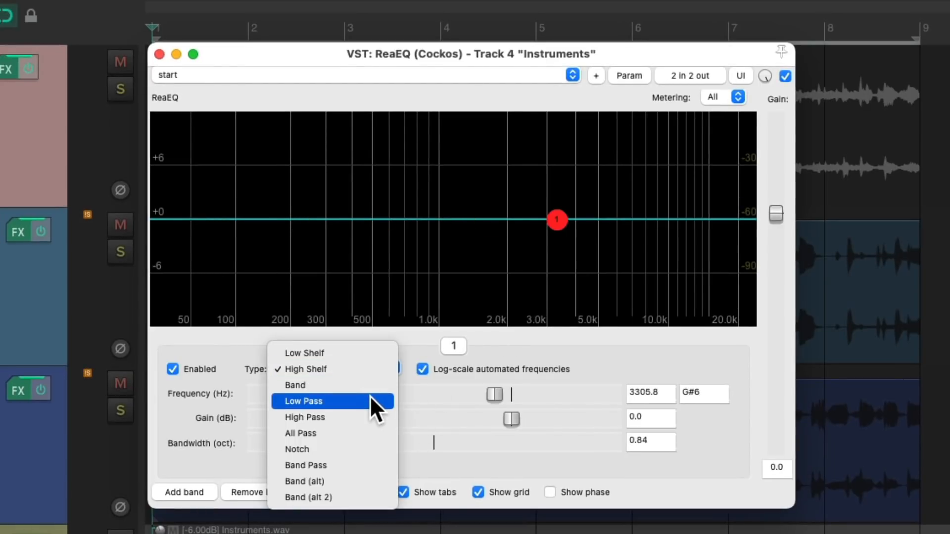
left_click(303, 401)
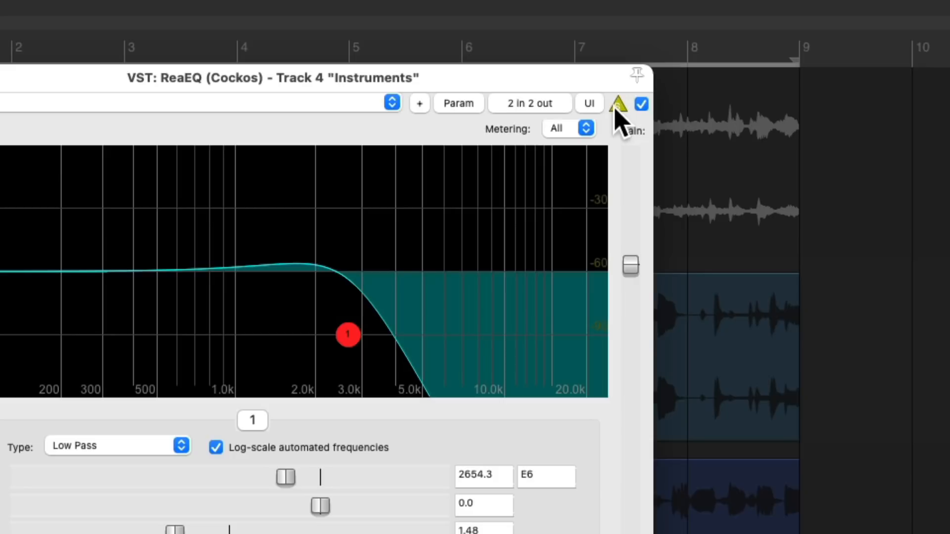
mouse_move(617, 104)
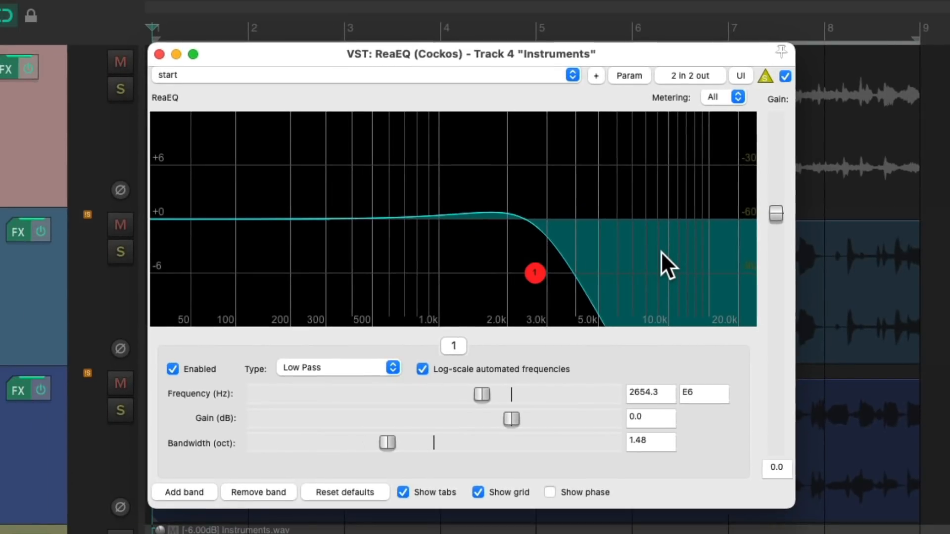
mouse_move(535, 273)
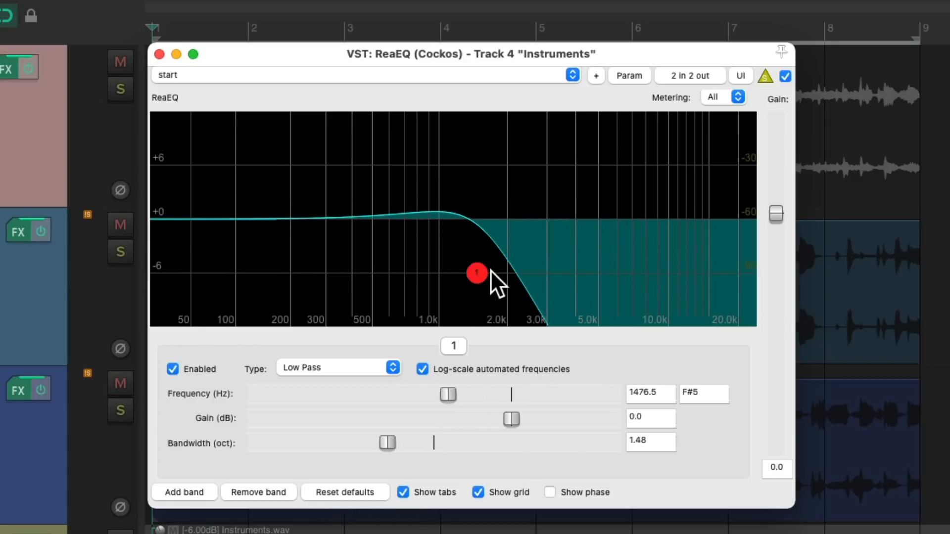
mouse_move(492, 243)
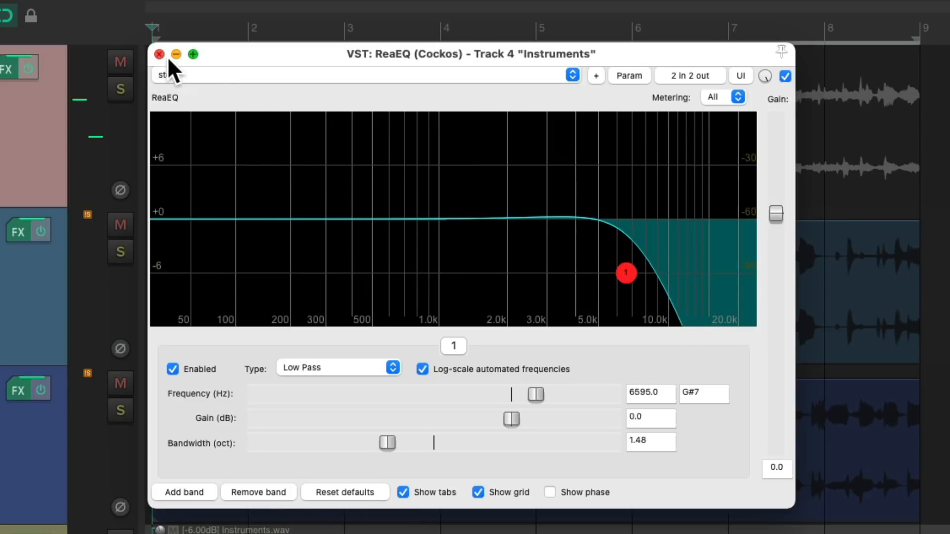
- Close the Instruments EQ window with the low-pass left near 6595 Hz
left_click(158, 55)
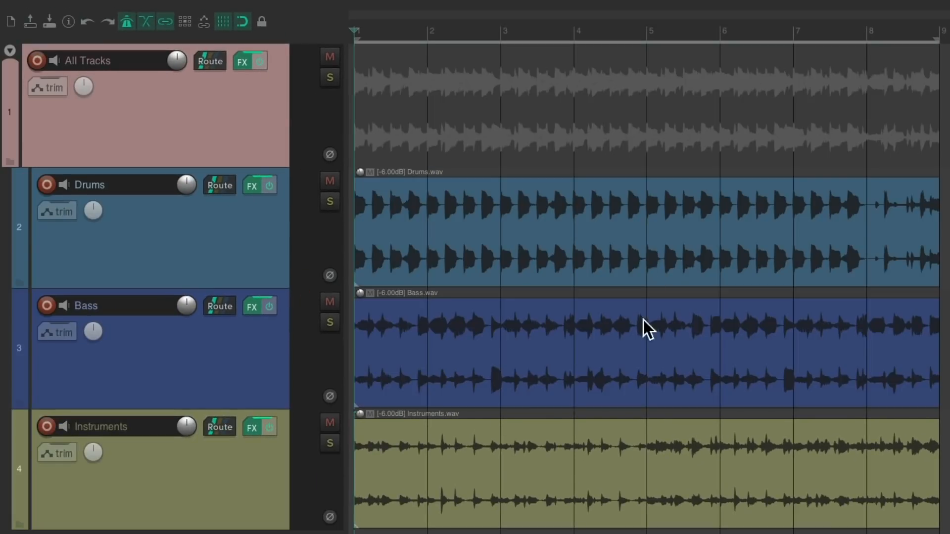